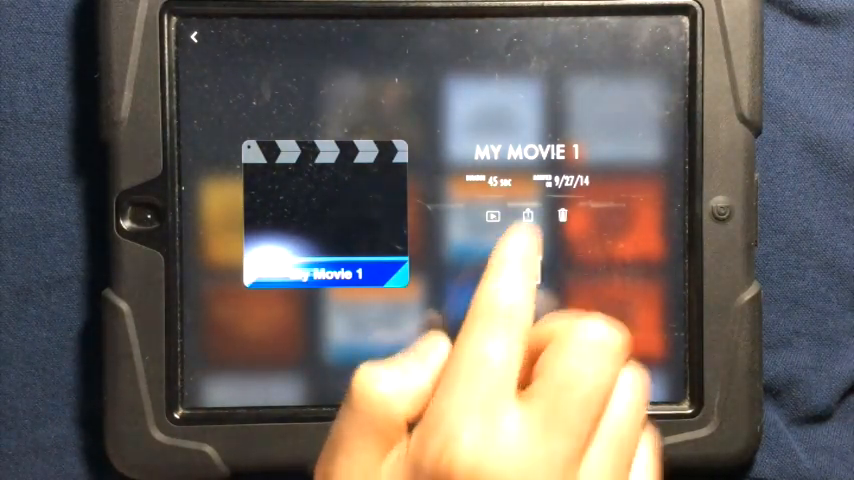
Step: Name the project 'Eagle' and bring up the share menu to export the movie
left_click(524, 152)
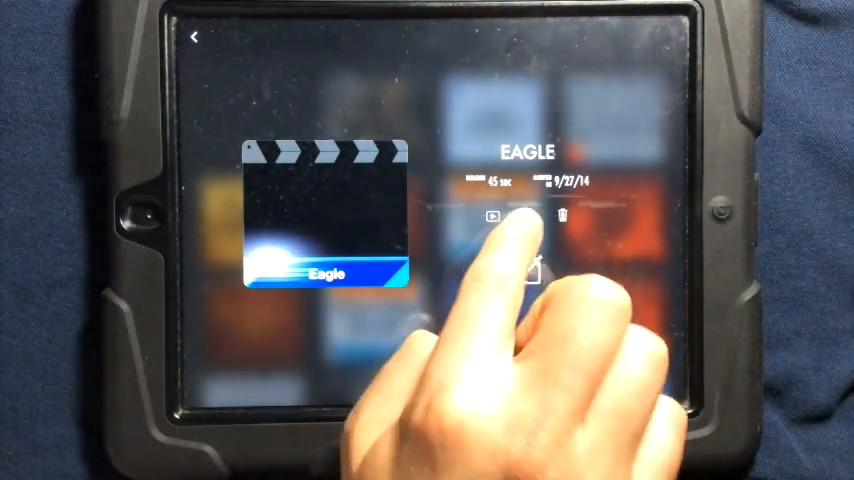
left_click(528, 216)
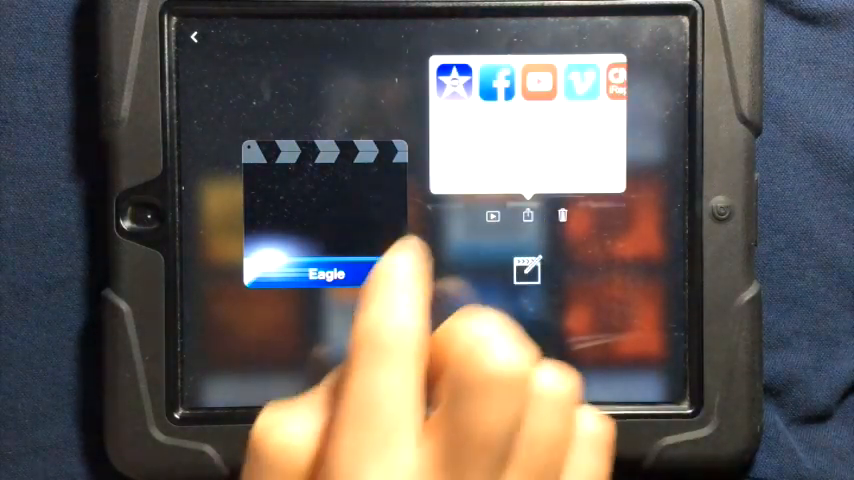